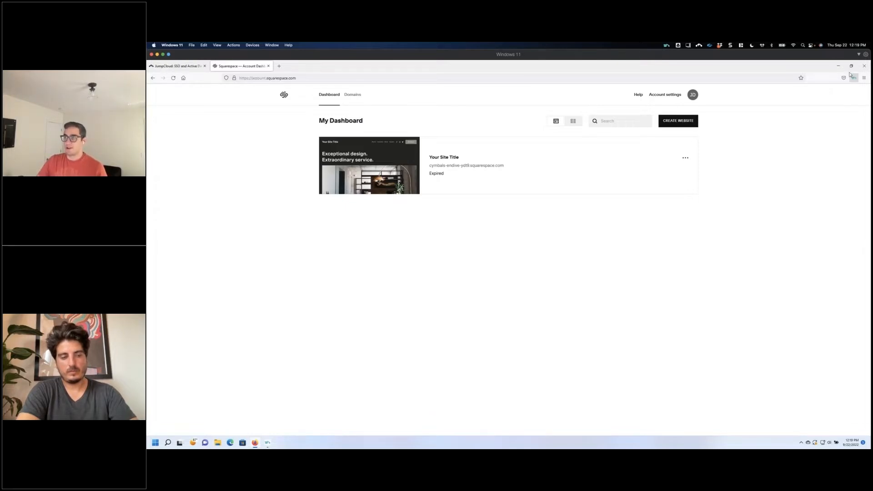
{"action": "mouse_move", "coordinate": [851, 77]}
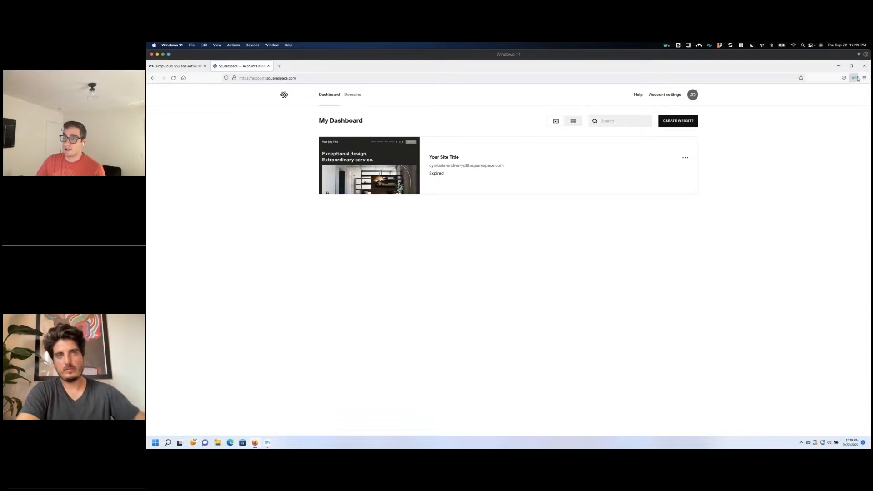
{"action": "mouse_move", "coordinate": [278, 66]}
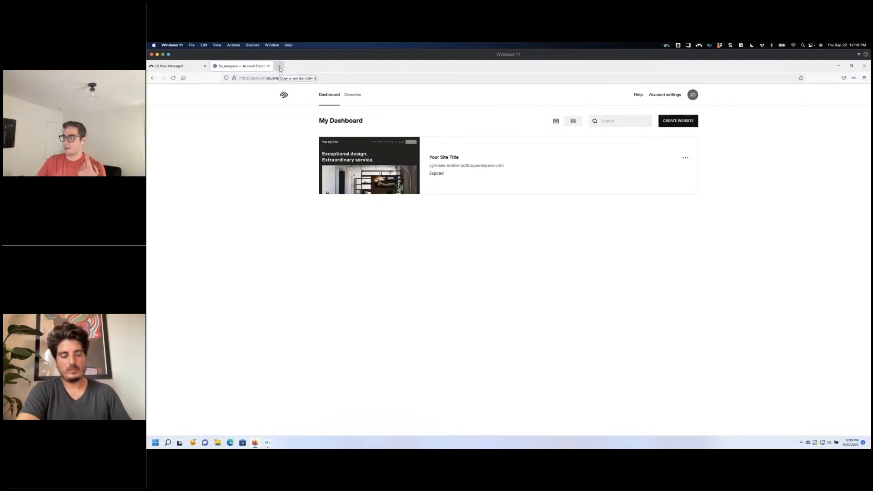
{"action": "mouse_move", "coordinate": [304, 74]}
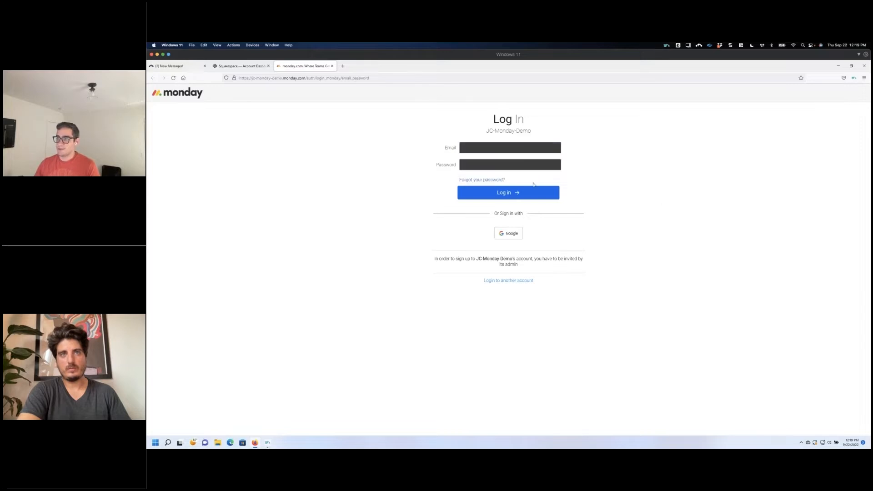
{"action": "mouse_move", "coordinate": [845, 109]}
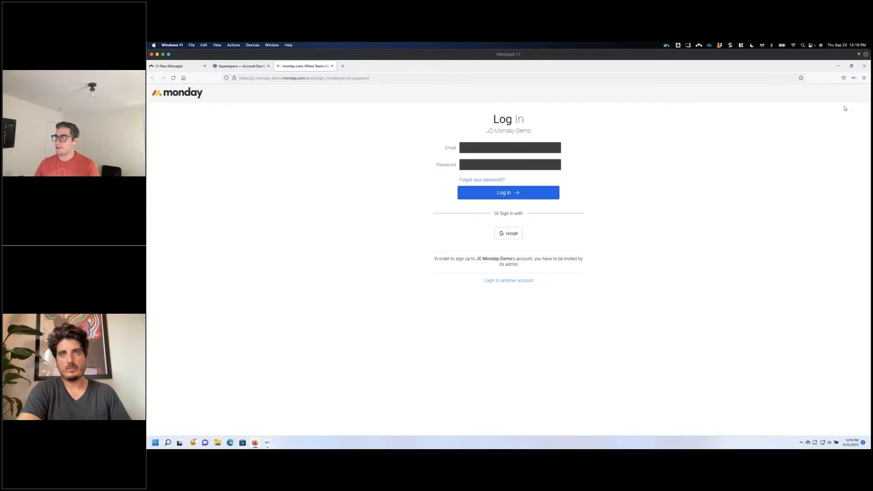
- Submit the autofilled monday.com login and 2FA code, then load office.com in a new tab
{"action": "left_click", "coordinate": [508, 192]}
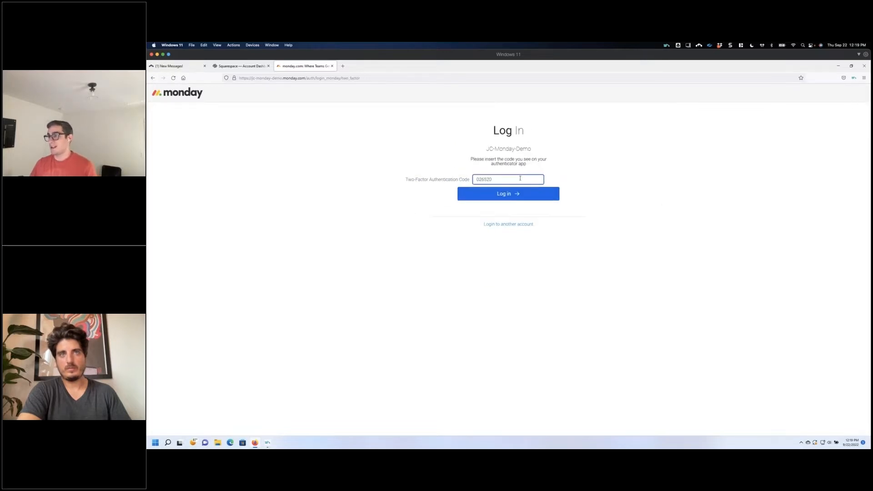
{"action": "left_click", "coordinate": [507, 193]}
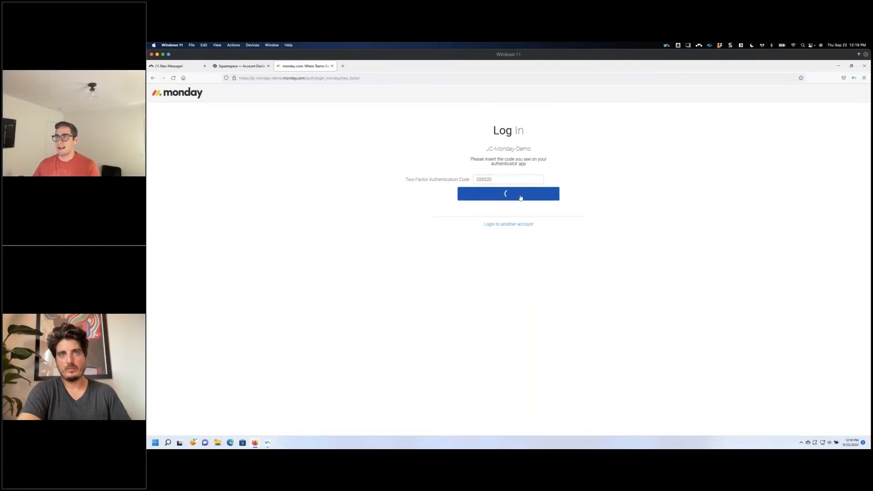
{"action": "left_click", "coordinate": [508, 193]}
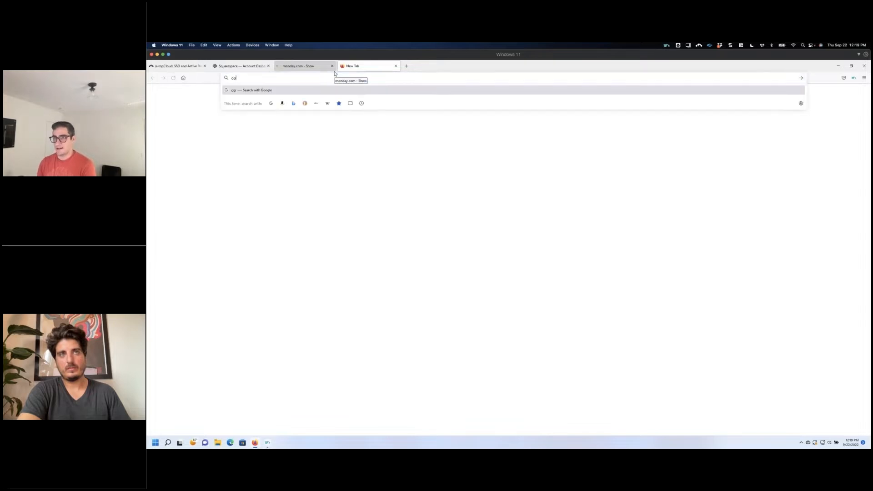
{"action": "type", "text": "office.com"}
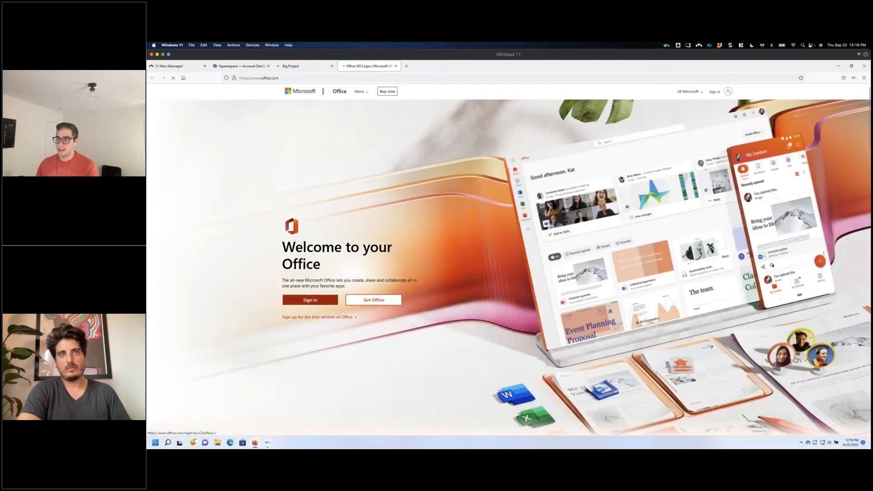
- Sign in to Office with the shared account's autofilled email and password, staying signed in
{"action": "left_click", "coordinate": [309, 299]}
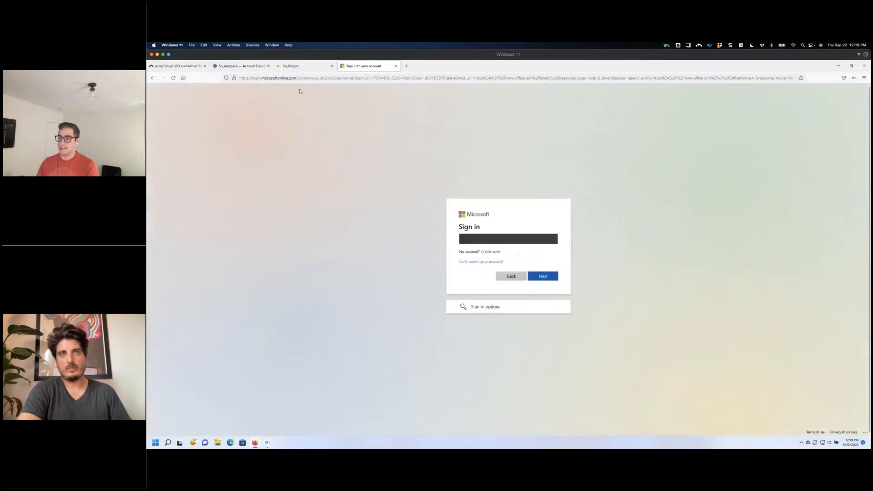
{"action": "left_click", "coordinate": [543, 275]}
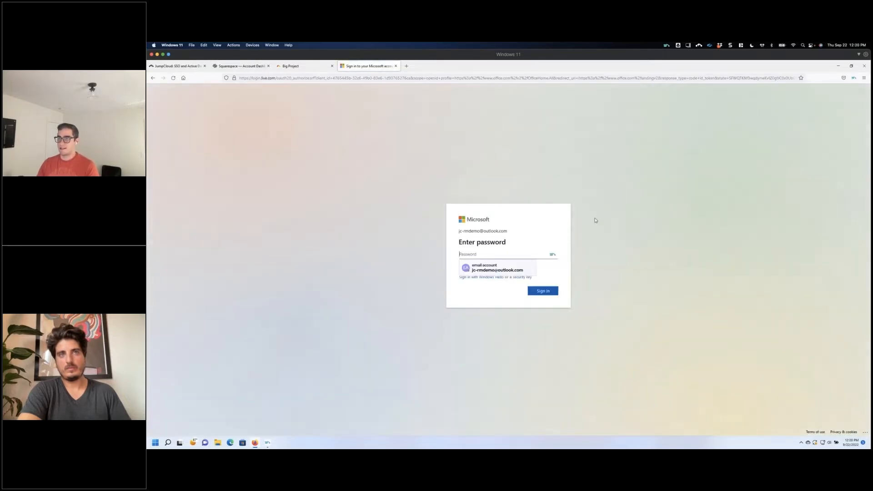
{"action": "left_click", "coordinate": [541, 290]}
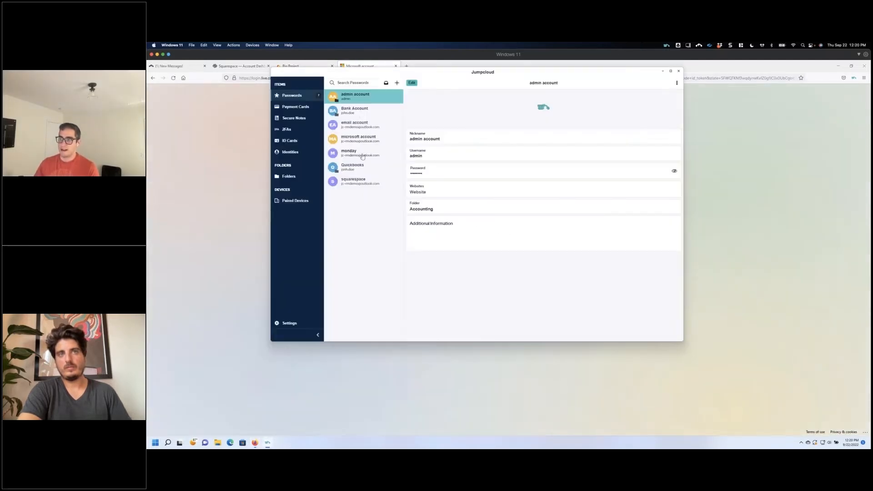
{"action": "left_click", "coordinate": [355, 124]}
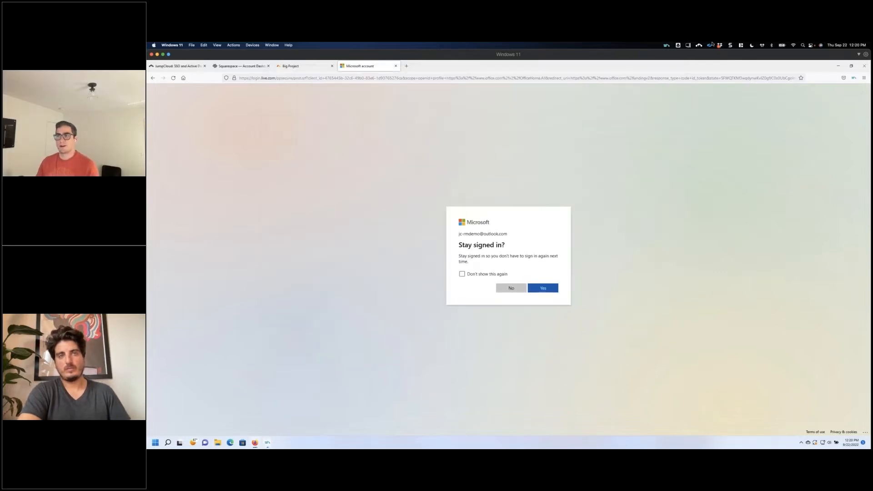
{"action": "left_click", "coordinate": [543, 288]}
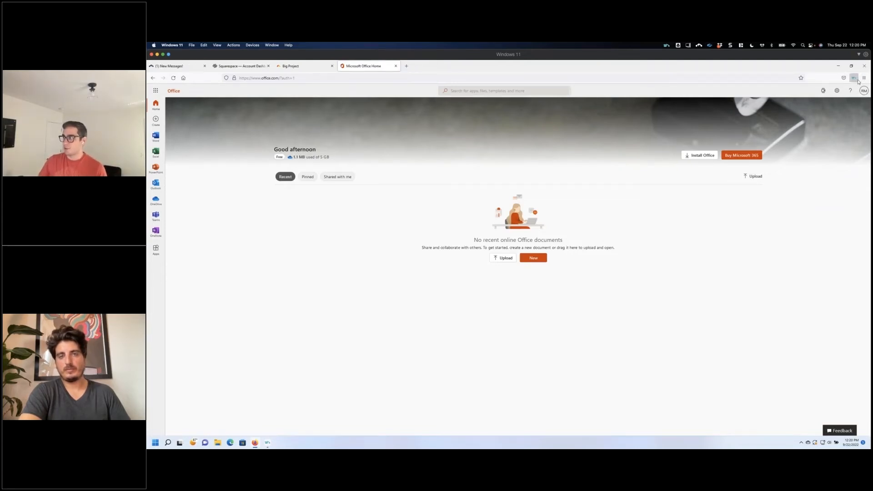
- Open the JumpCloud extension's list of saved shared accounts over the Office home page
{"action": "left_click", "coordinate": [858, 77]}
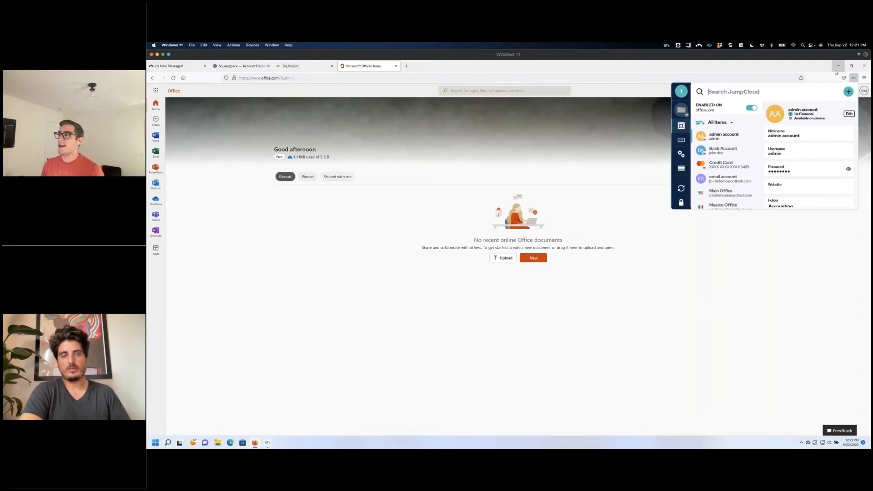
- Show the JumpCloud extension's additional features panel with the Import Items option
{"action": "left_click", "coordinate": [175, 66]}
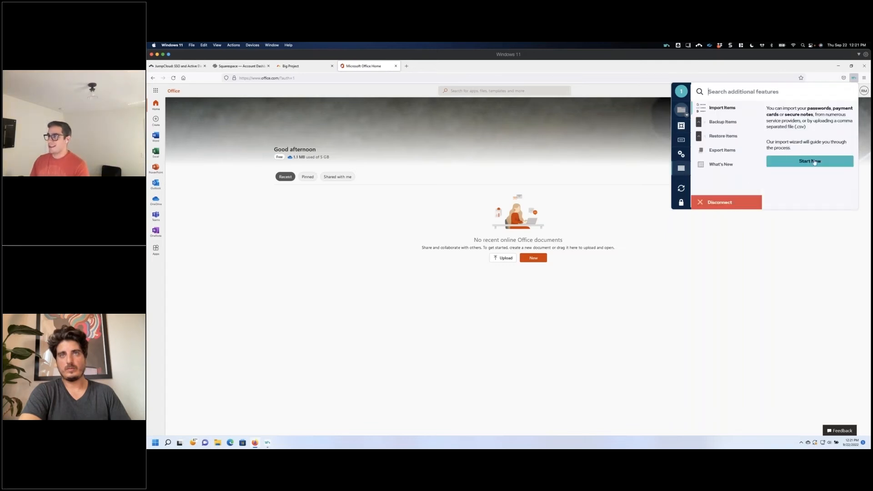
{"action": "mouse_move", "coordinate": [828, 167]}
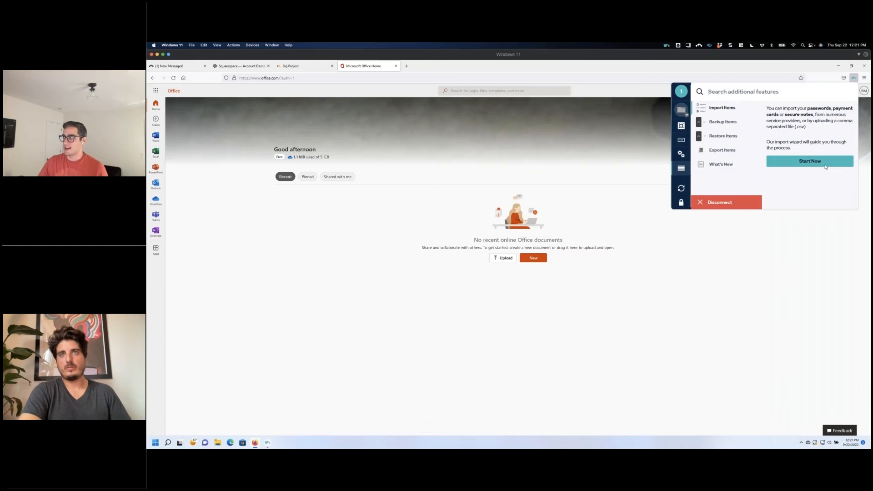
- Start the import wizard for Passwords from a computer file, dismissing the file picker
{"action": "left_click", "coordinate": [809, 161]}
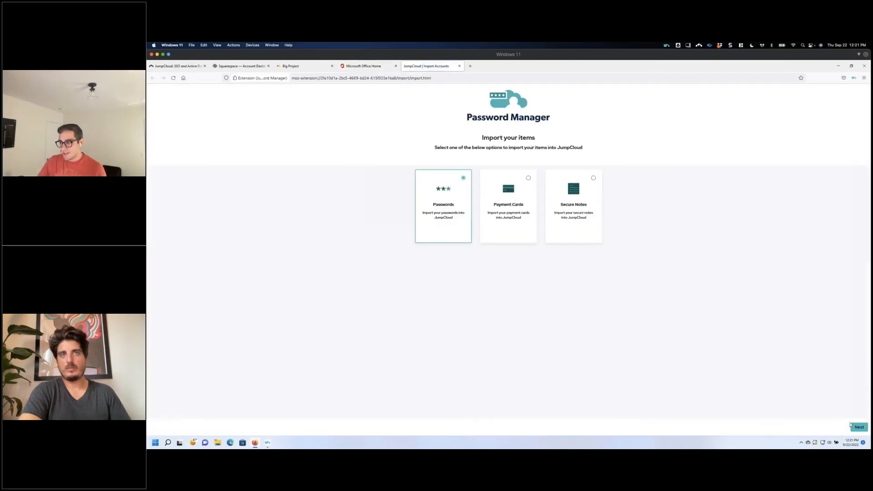
{"action": "left_click", "coordinate": [859, 427]}
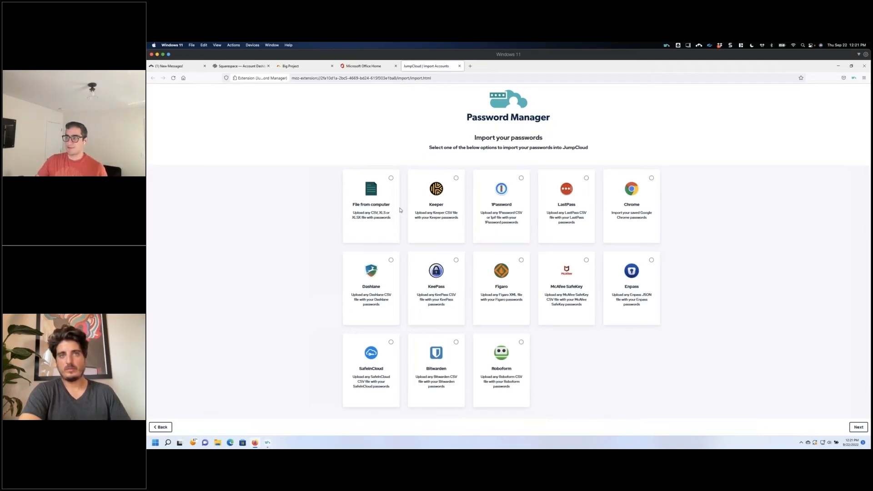
{"action": "left_click", "coordinate": [371, 206]}
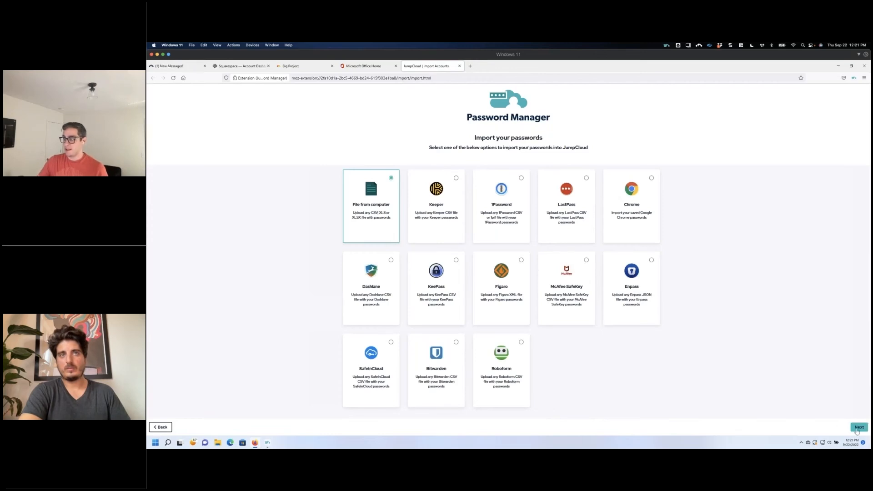
{"action": "left_click", "coordinate": [858, 427]}
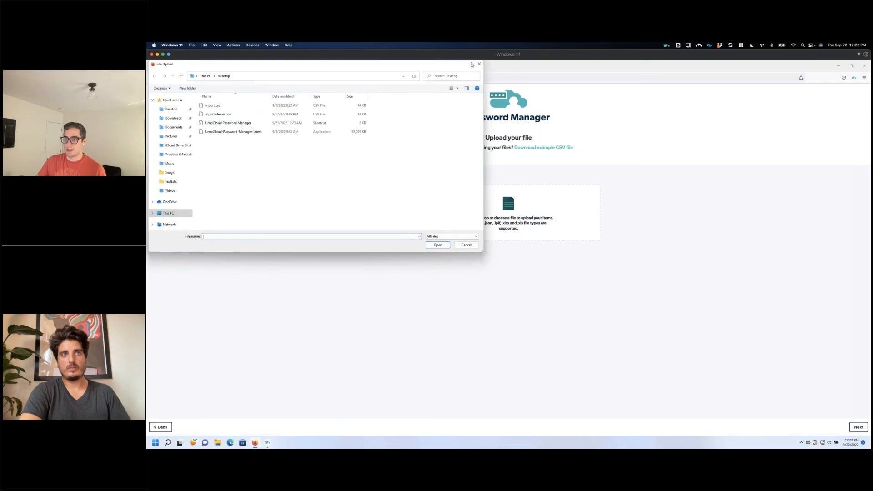
{"action": "mouse_move", "coordinate": [478, 65]}
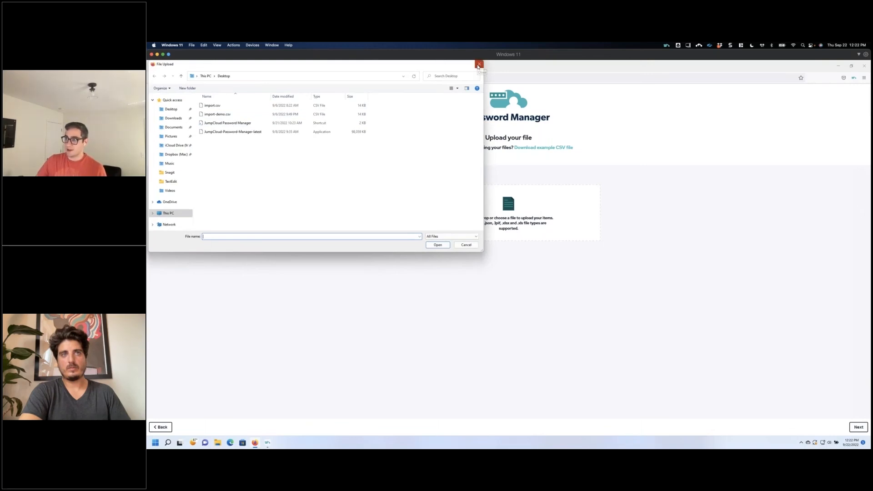
{"action": "mouse_move", "coordinate": [479, 65]}
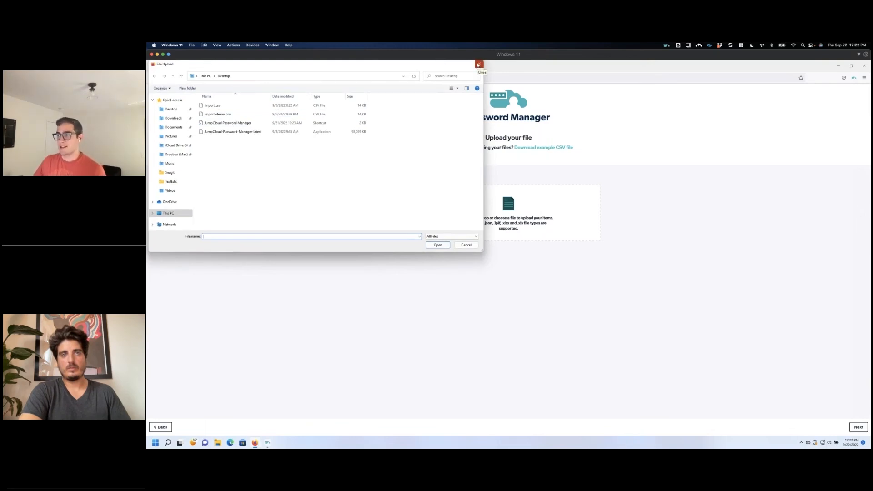
{"action": "left_click", "coordinate": [467, 245]}
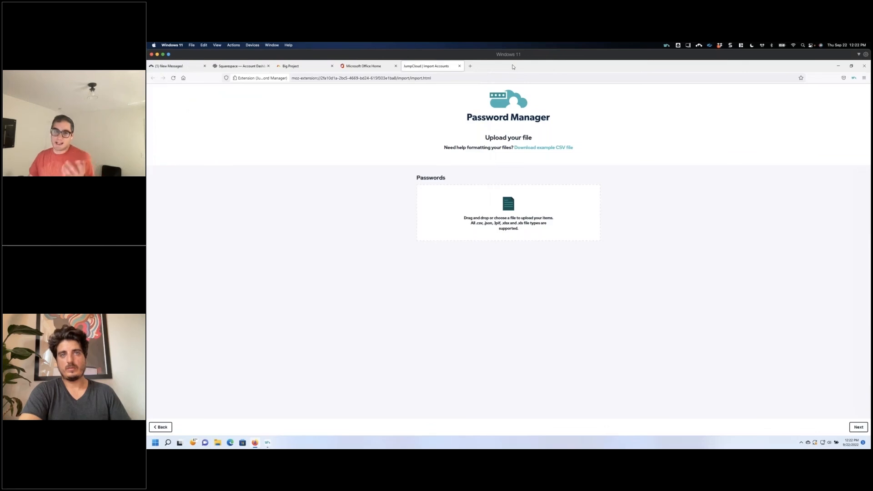